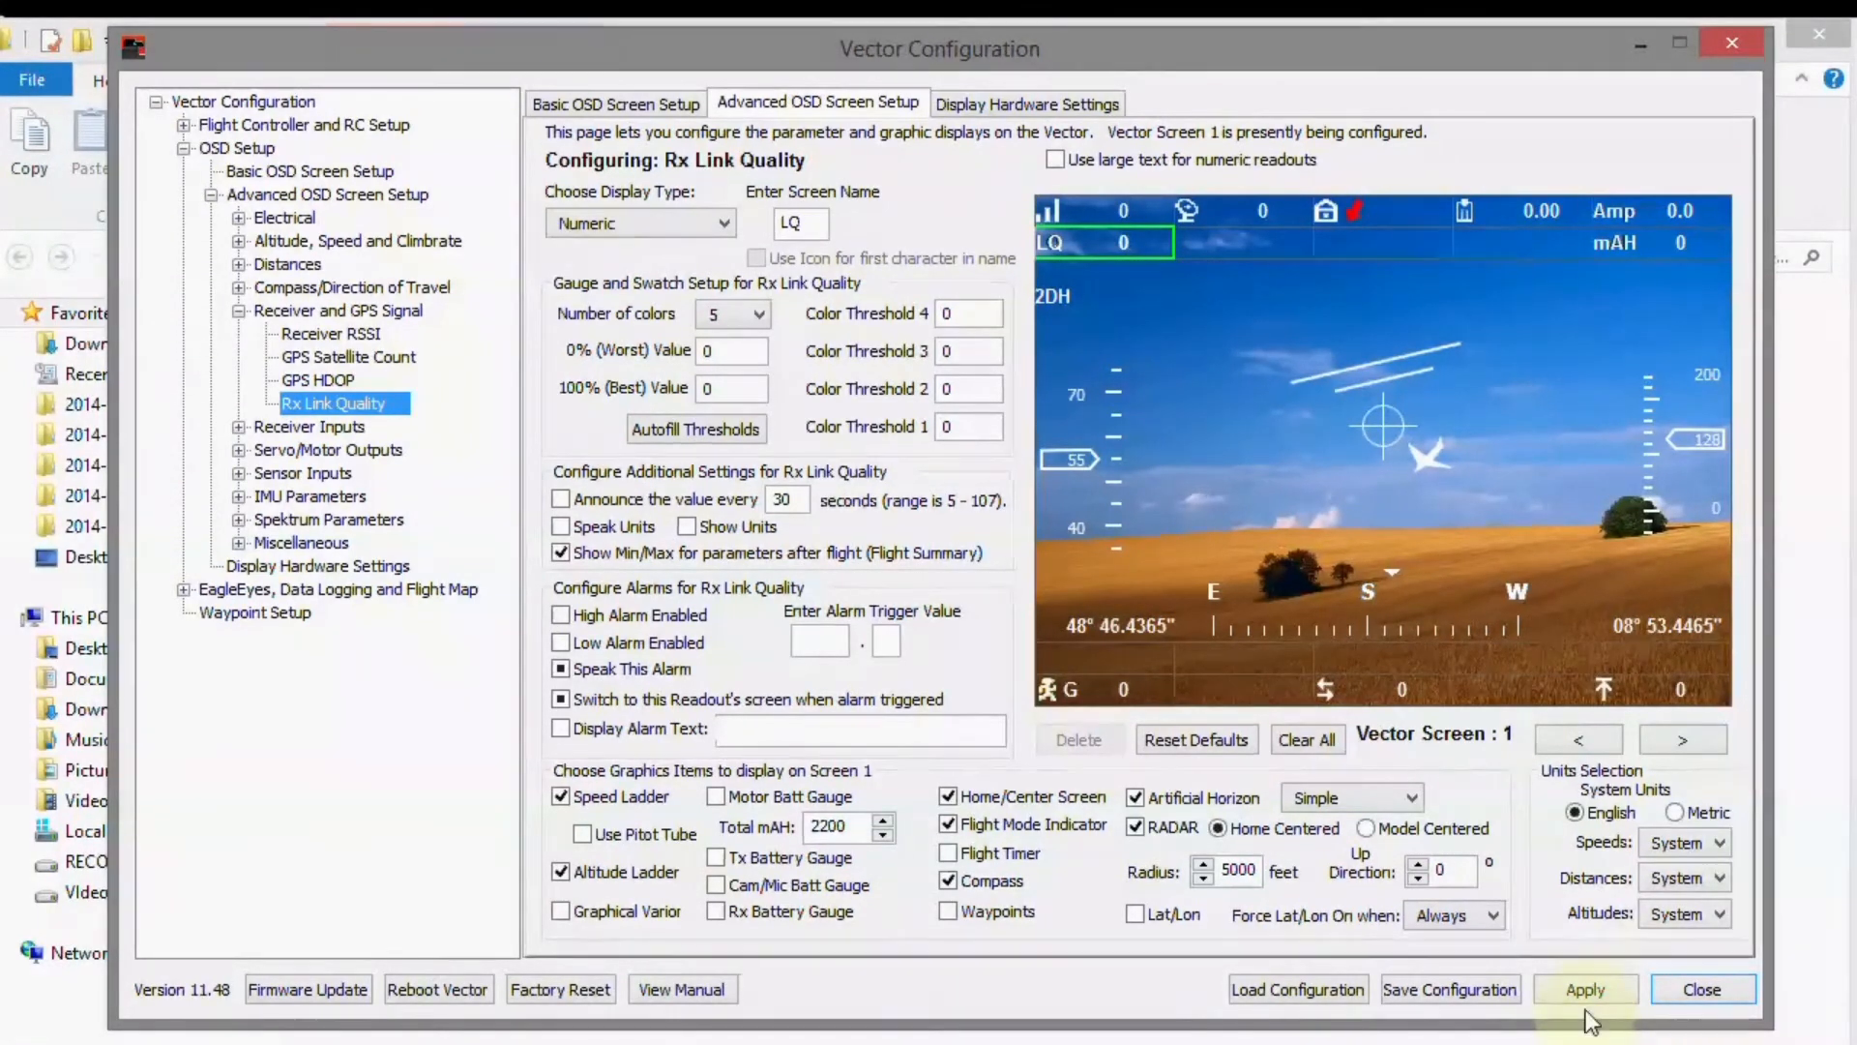
# - Apply the numeric Rx Link Quality readout settings to Vector Screen 1
pyautogui.click(1584, 989)
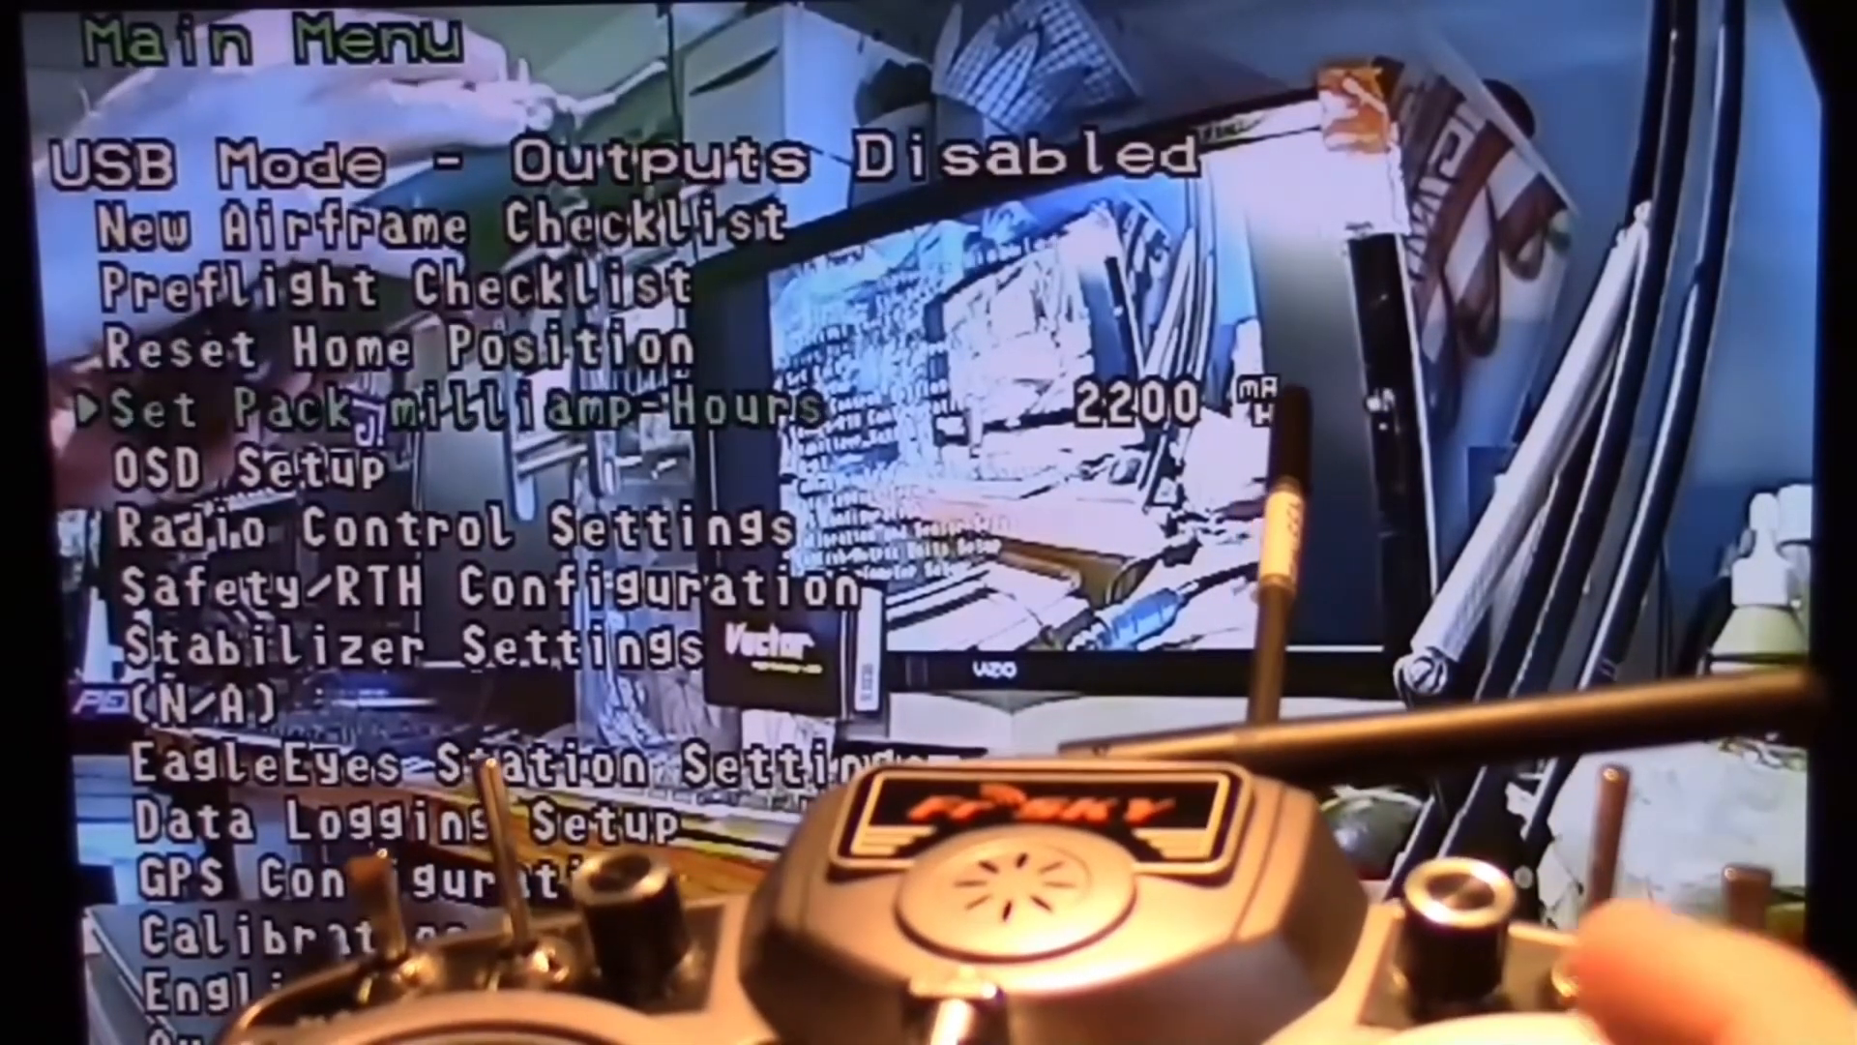
# - Move the OSD main menu selection down from Set Pack mAh to OSD Setup
pyautogui.press('Down')
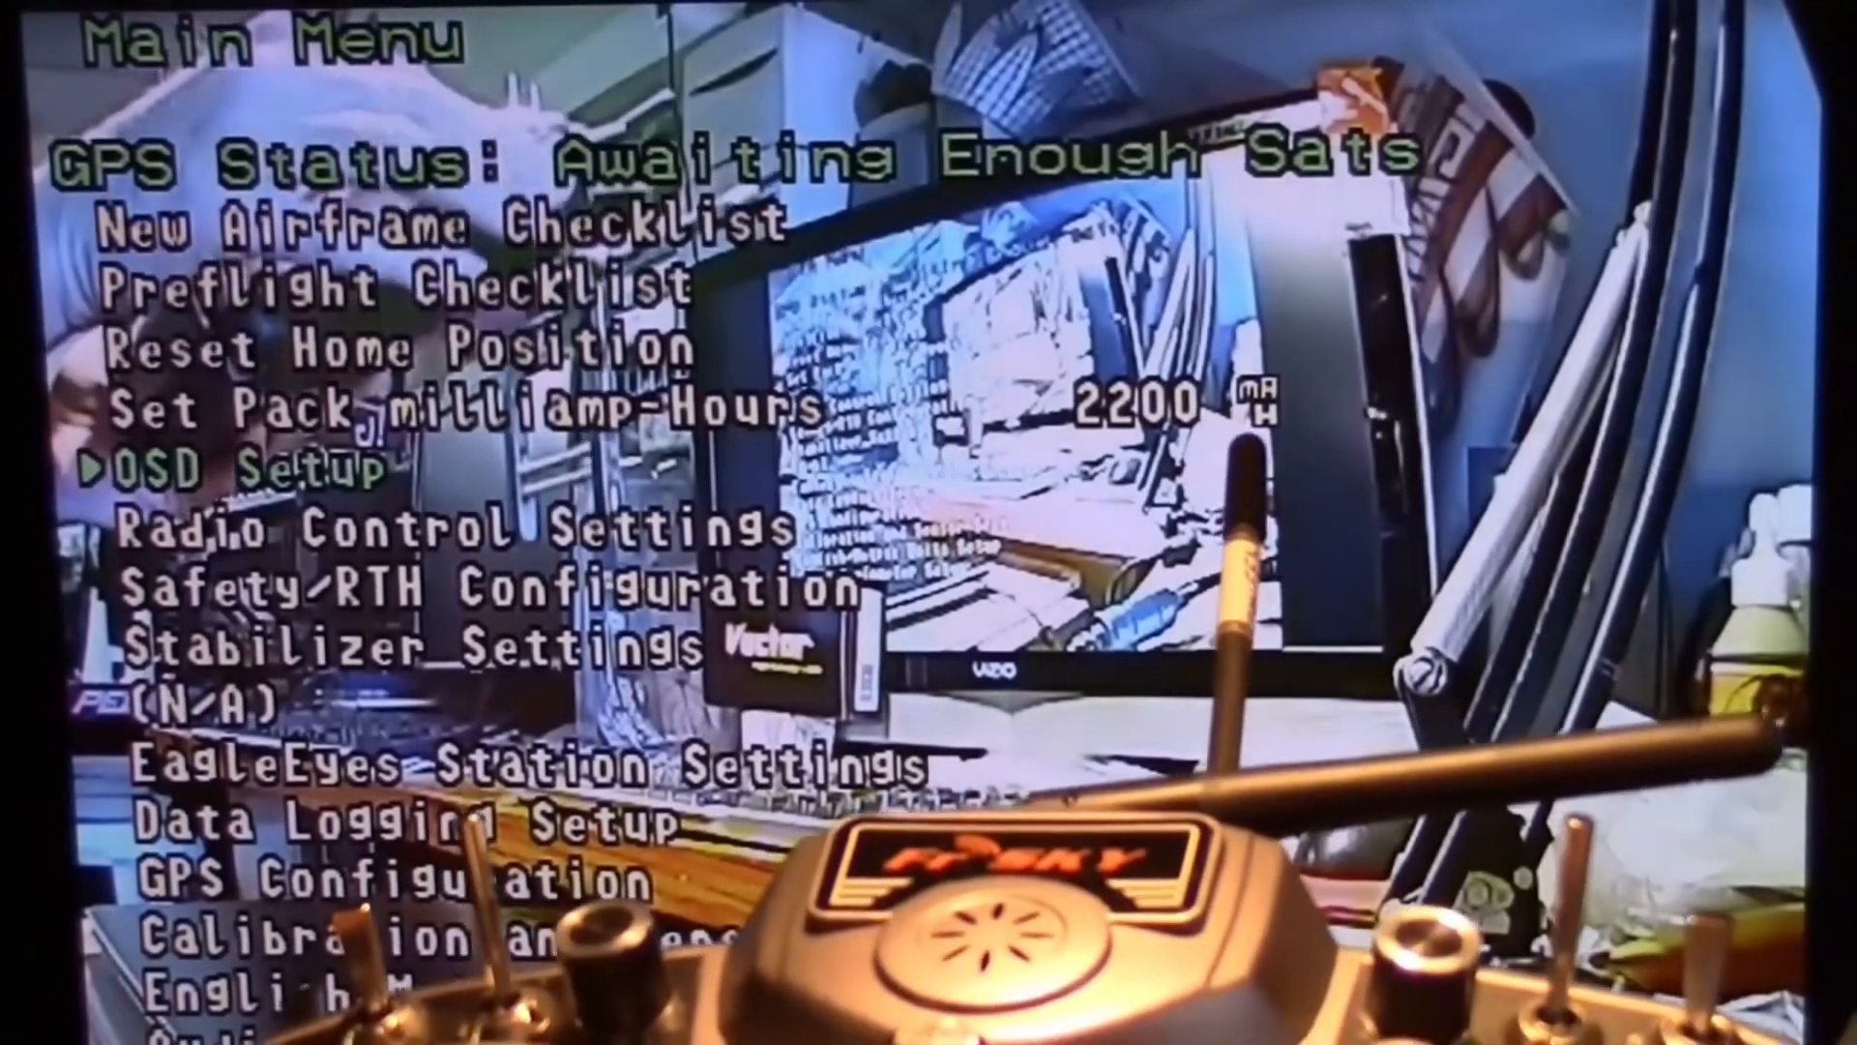